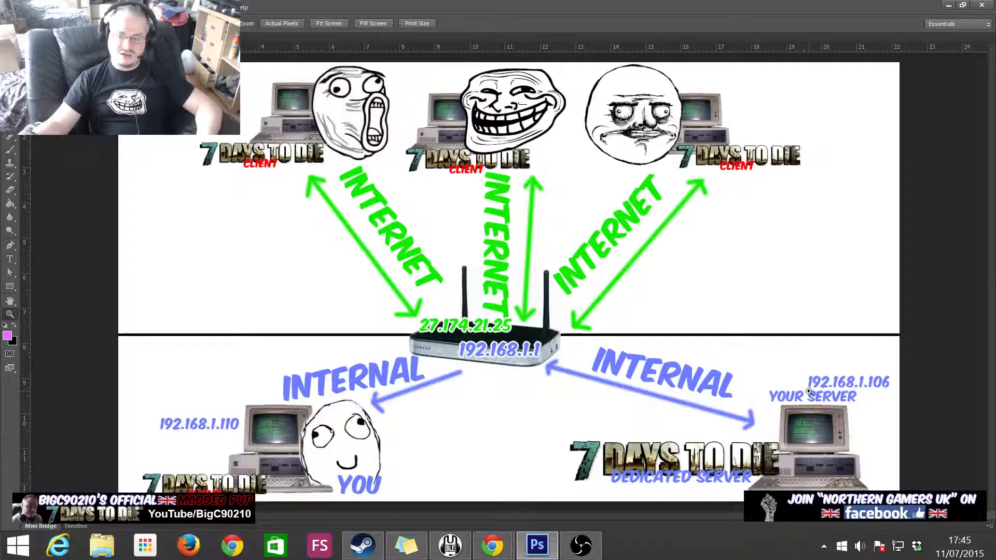
{"action": "mouse_move", "coordinate": [892, 388]}
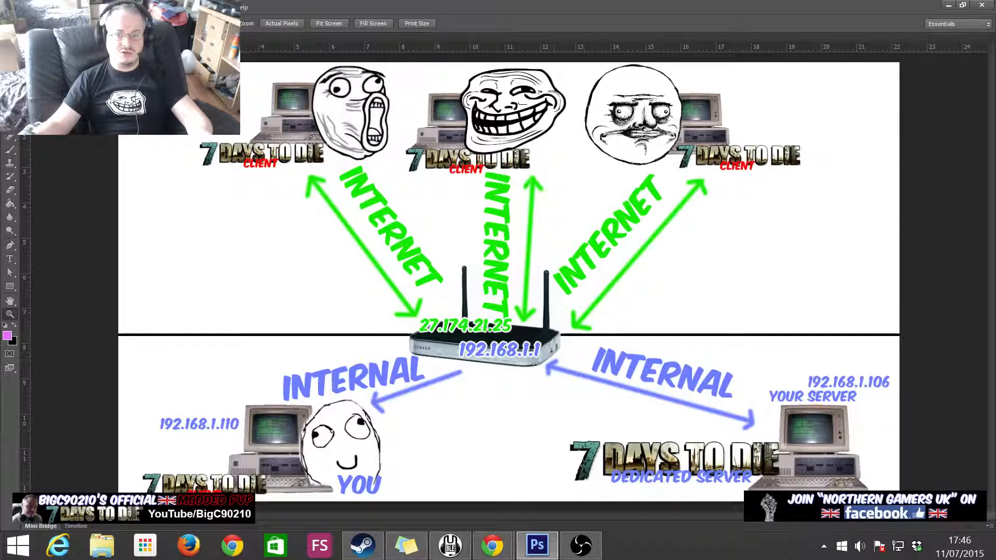
{"action": "mouse_move", "coordinate": [571, 374]}
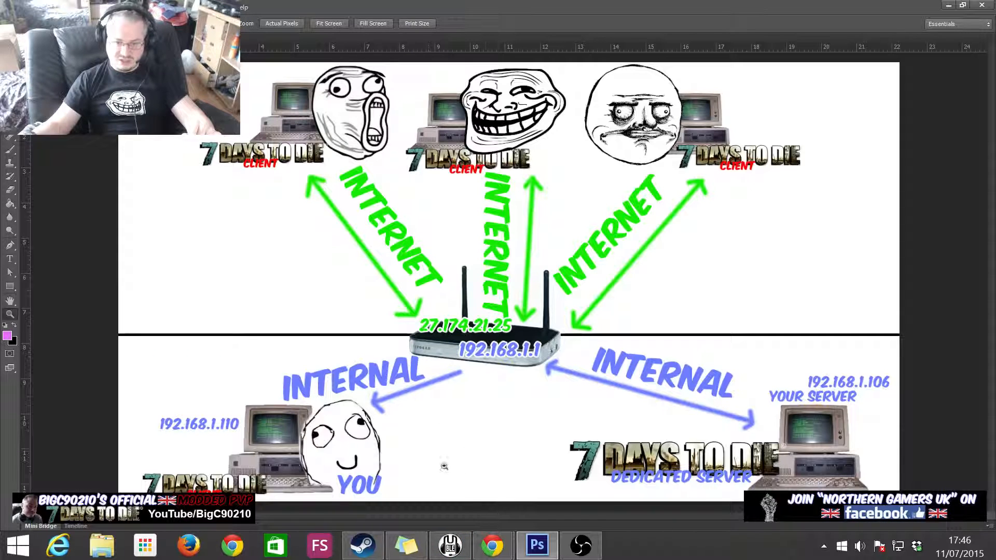
{"action": "mouse_move", "coordinate": [479, 454]}
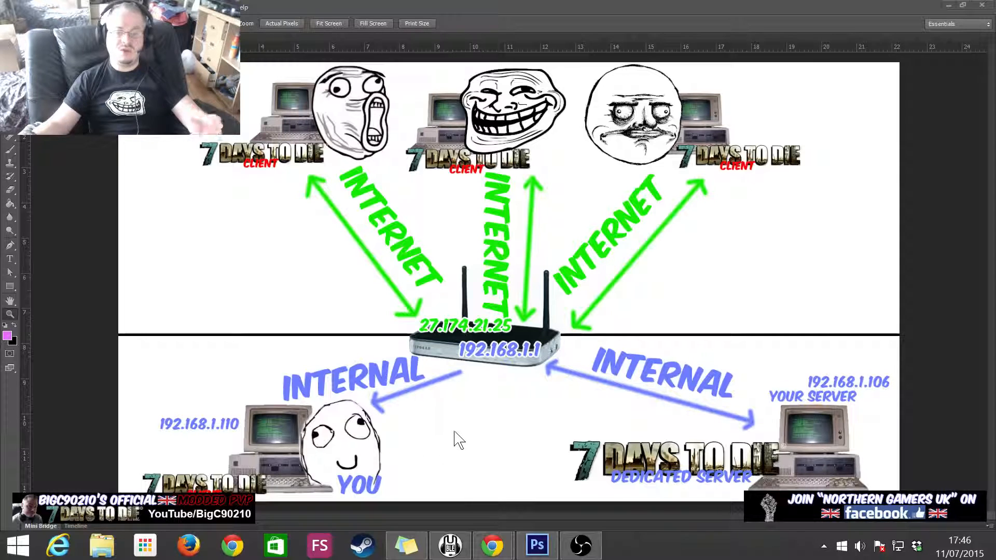
{"action": "mouse_move", "coordinate": [517, 438]}
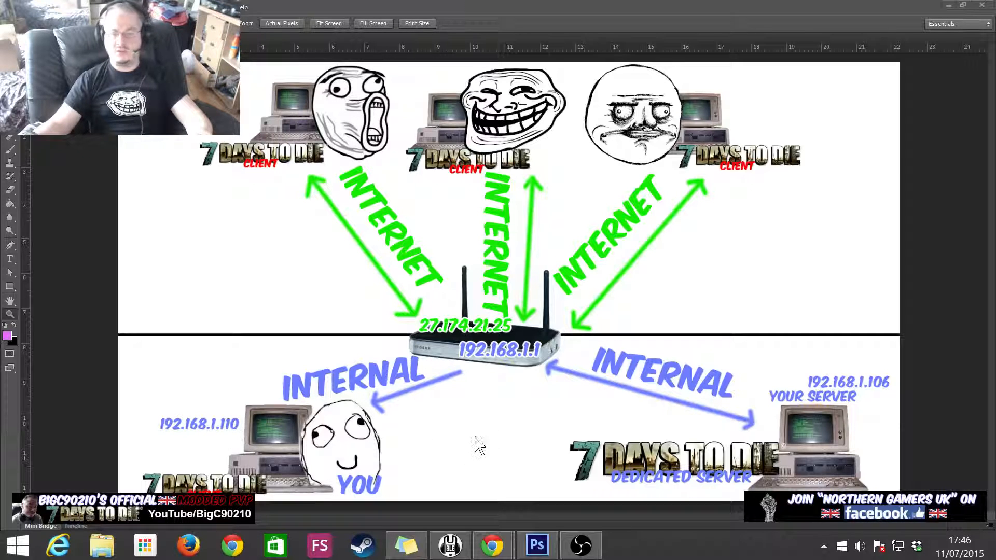
{"action": "mouse_move", "coordinate": [504, 441]}
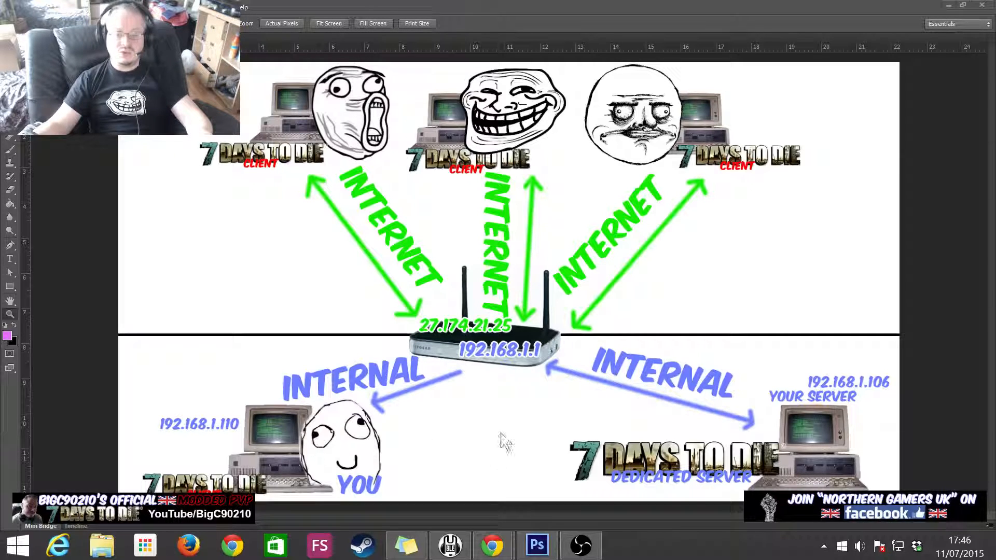
{"action": "mouse_move", "coordinate": [518, 374]}
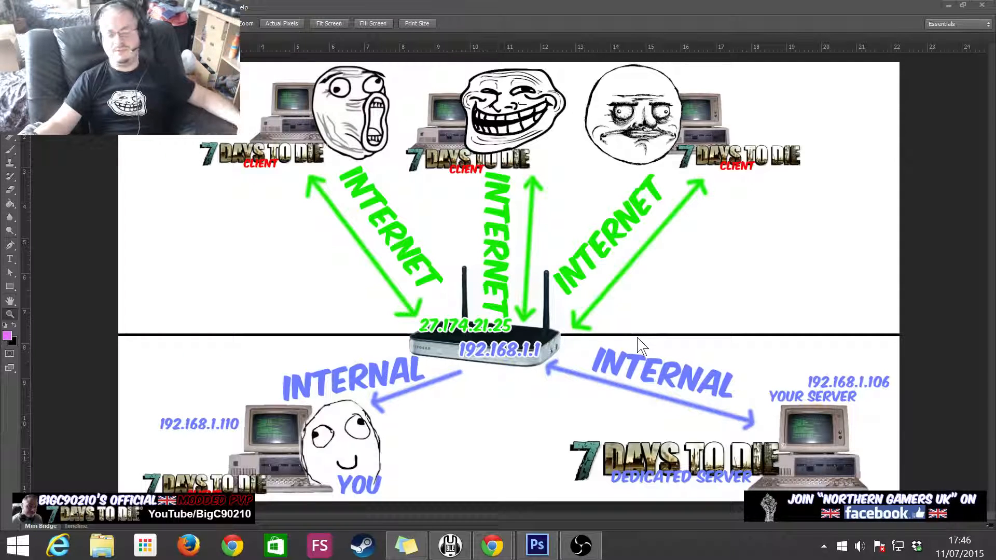
{"action": "mouse_move", "coordinate": [635, 348]}
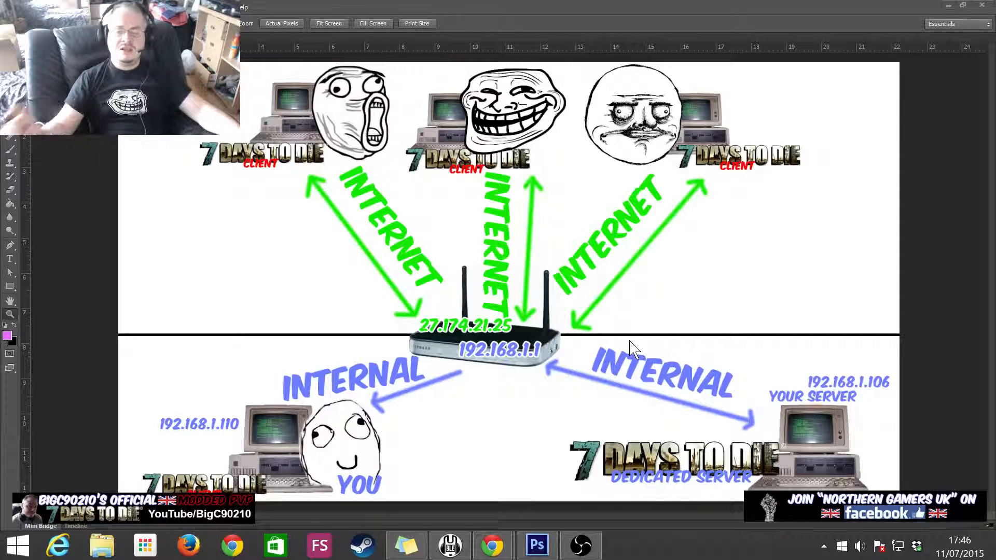
{"action": "mouse_move", "coordinate": [769, 462]}
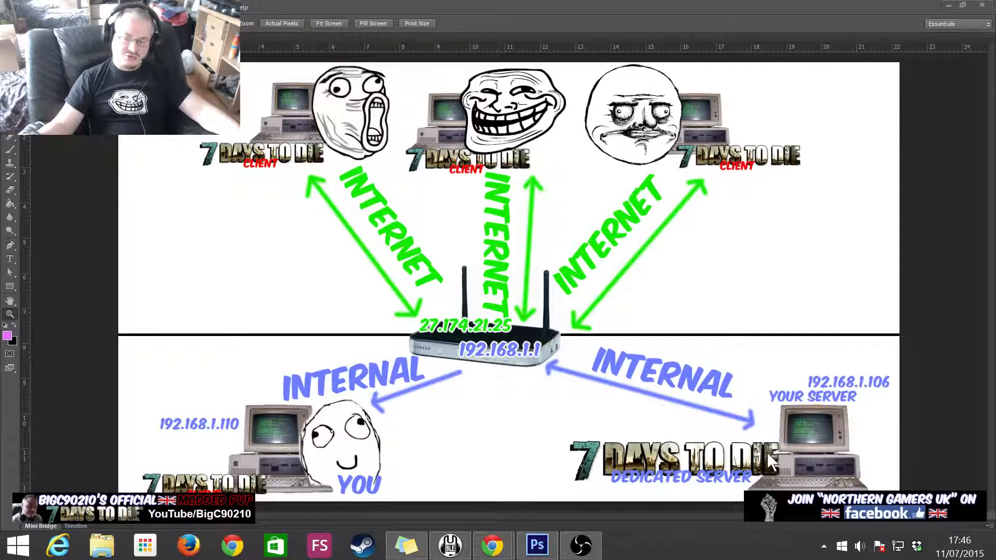
{"action": "mouse_move", "coordinate": [823, 437]}
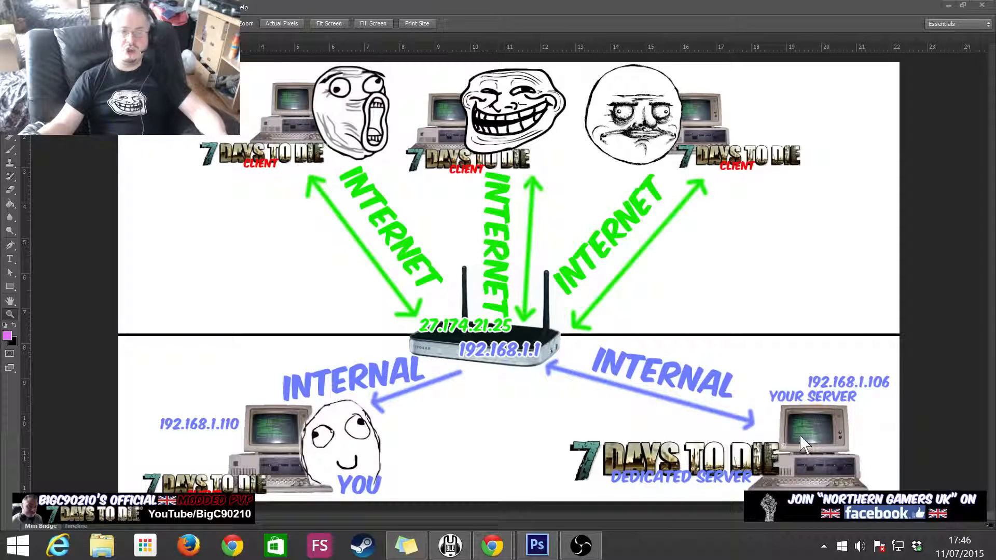
{"action": "mouse_move", "coordinate": [856, 428]}
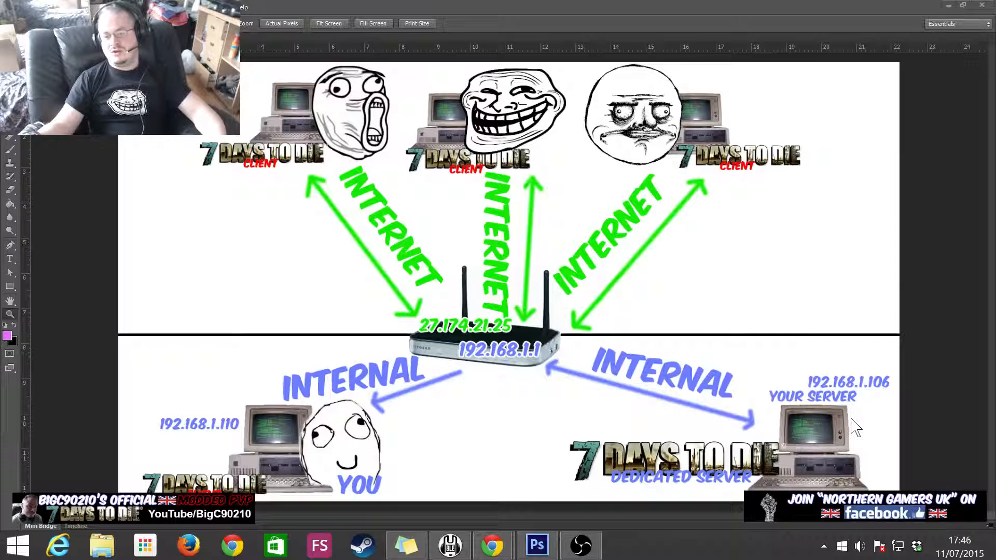
{"action": "mouse_move", "coordinate": [419, 351]}
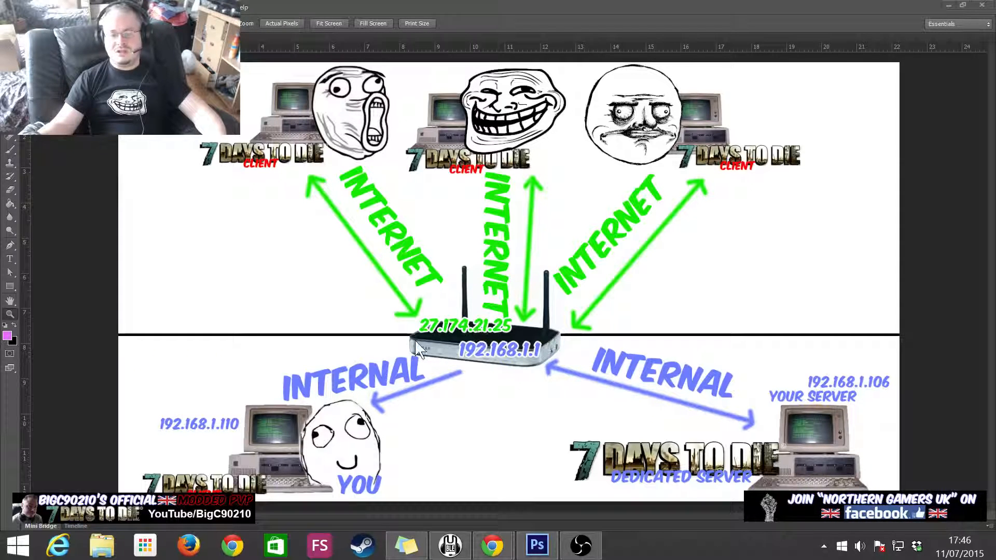
{"action": "mouse_move", "coordinate": [718, 390]}
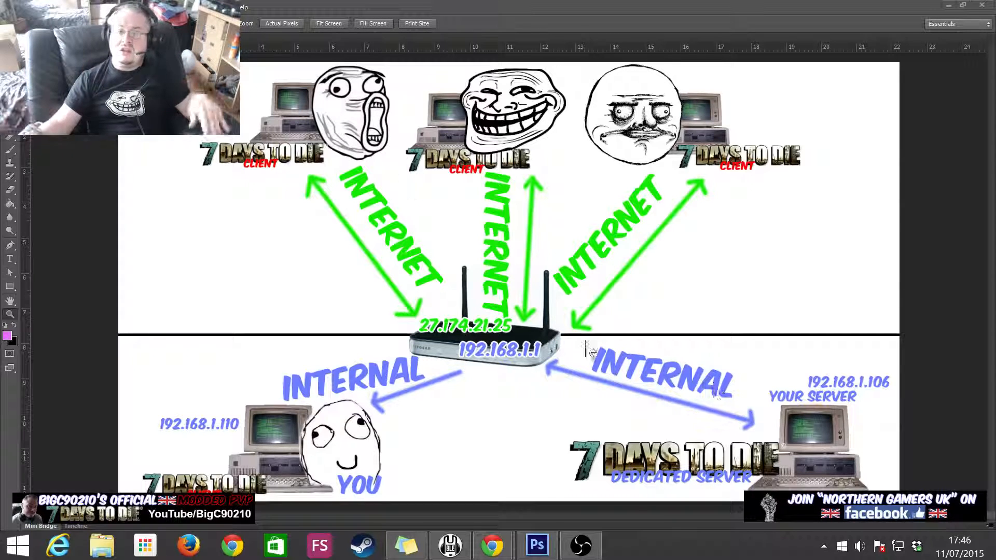
{"action": "mouse_move", "coordinate": [667, 127]}
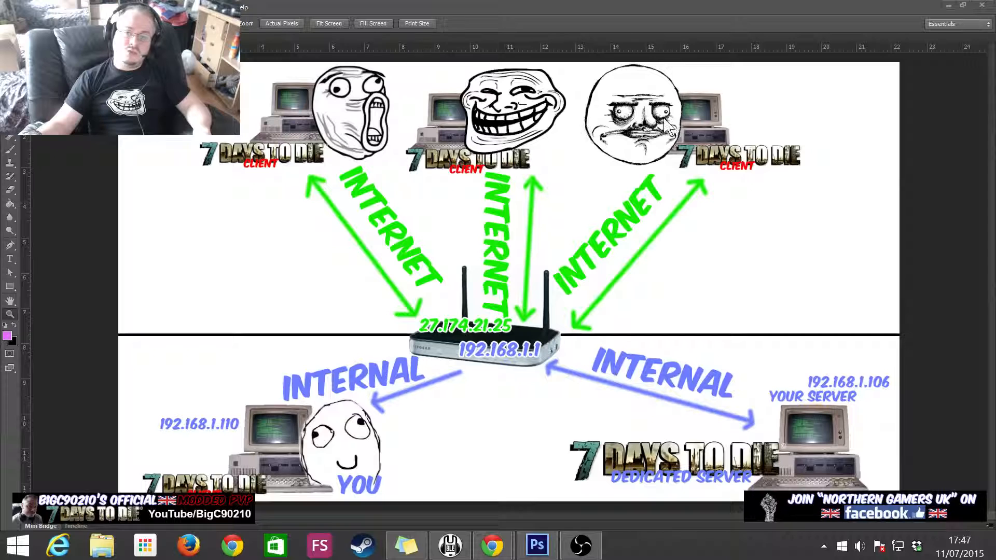
{"action": "mouse_move", "coordinate": [548, 373]}
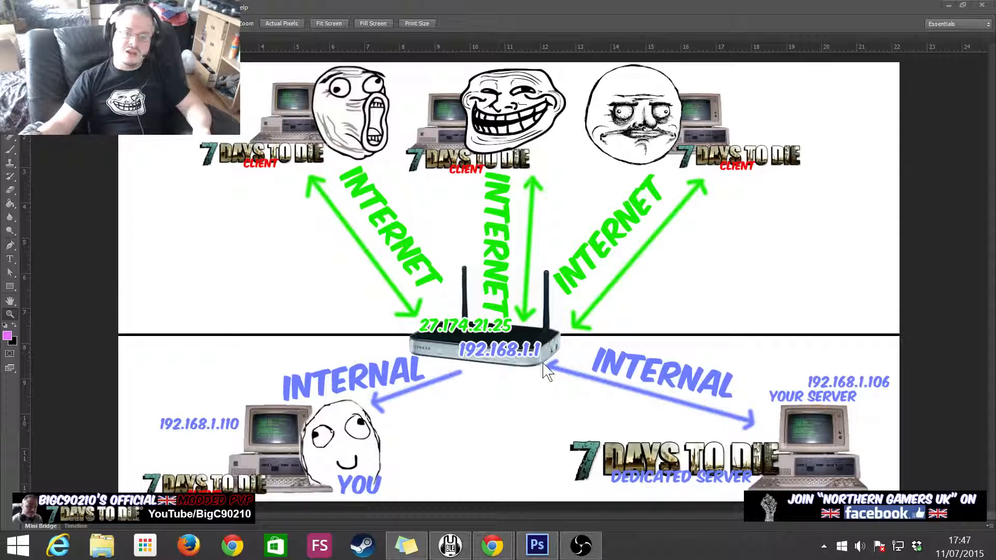
{"action": "mouse_move", "coordinate": [497, 369]}
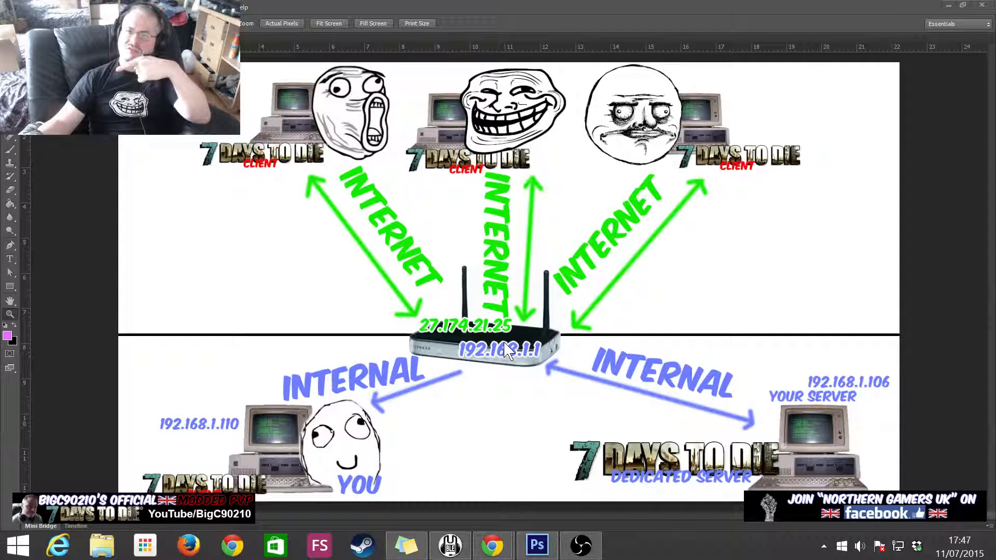
{"action": "mouse_move", "coordinate": [654, 387]}
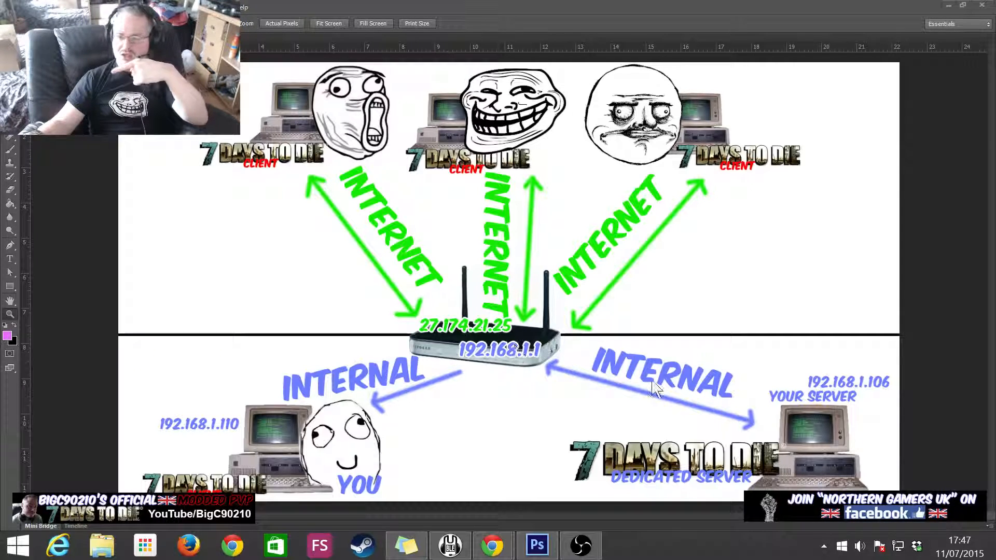
{"action": "mouse_move", "coordinate": [851, 445]}
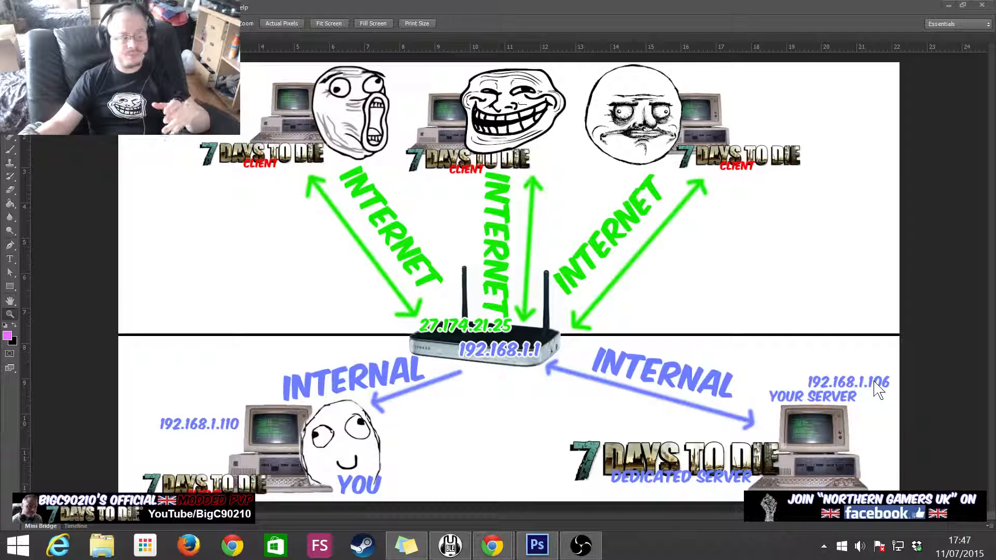
{"action": "mouse_move", "coordinate": [832, 403]}
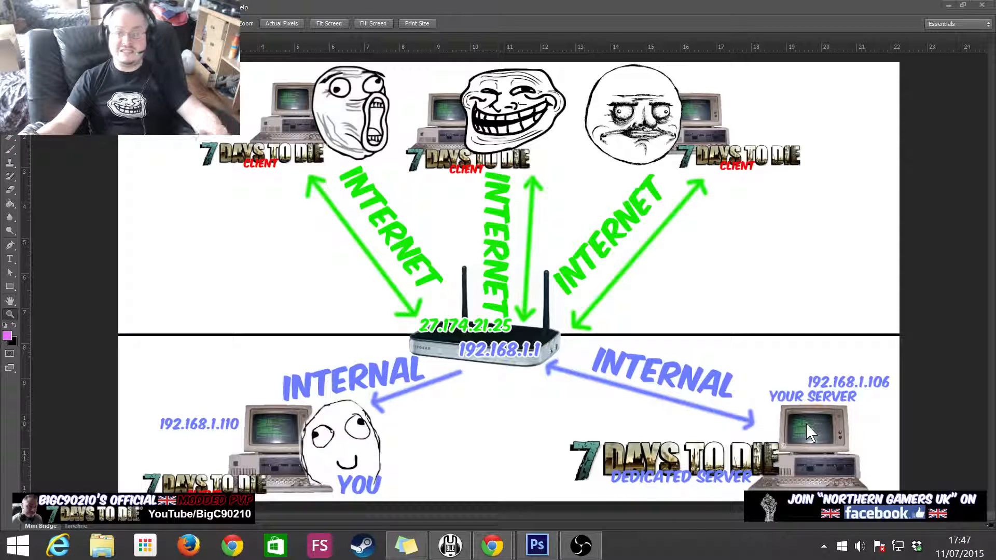
{"action": "mouse_move", "coordinate": [849, 427]}
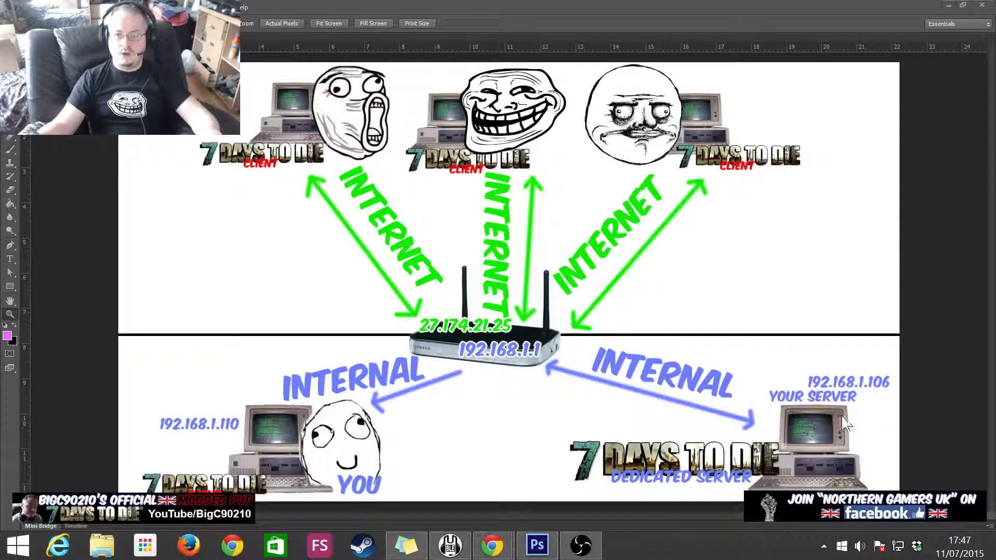
{"action": "mouse_move", "coordinate": [887, 387]}
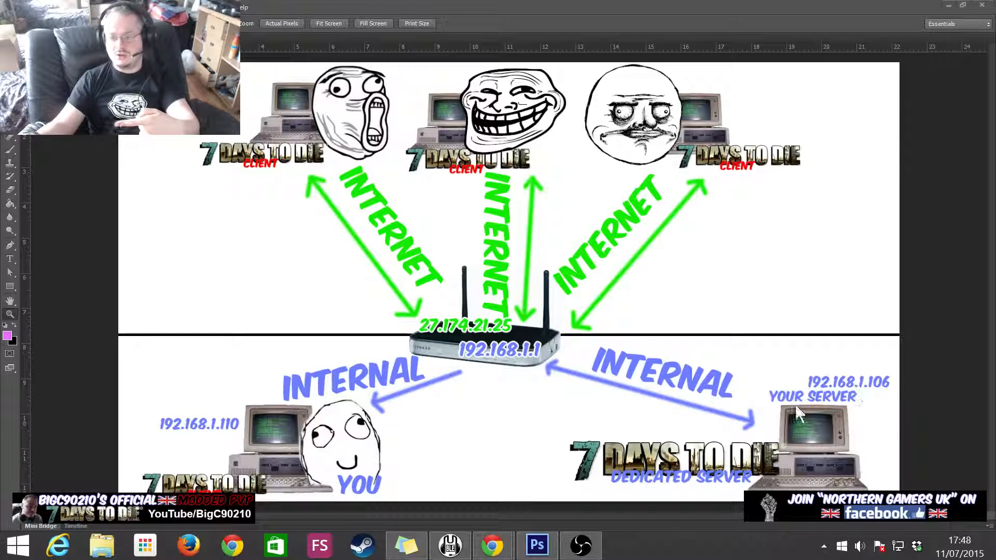
{"action": "mouse_move", "coordinate": [845, 396]}
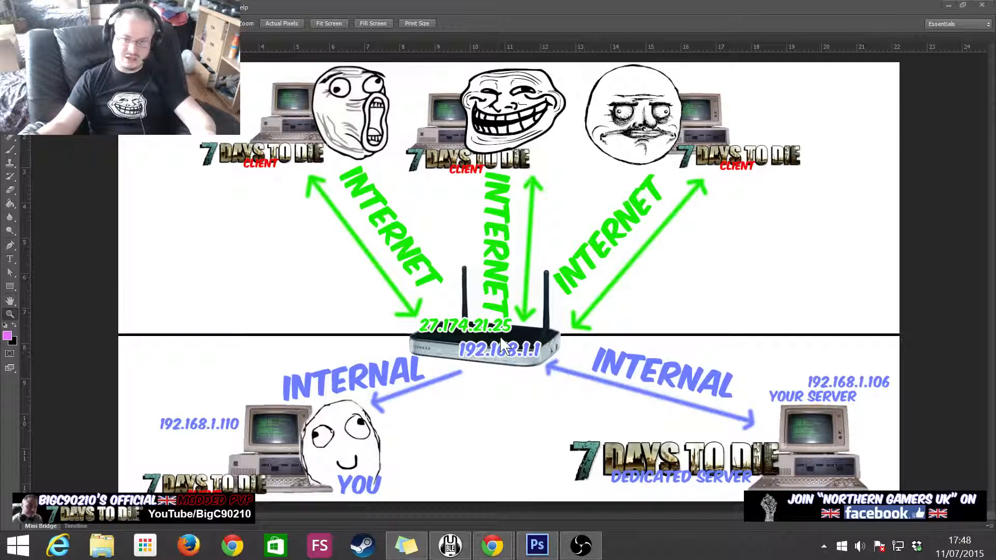
{"action": "mouse_move", "coordinate": [543, 362]}
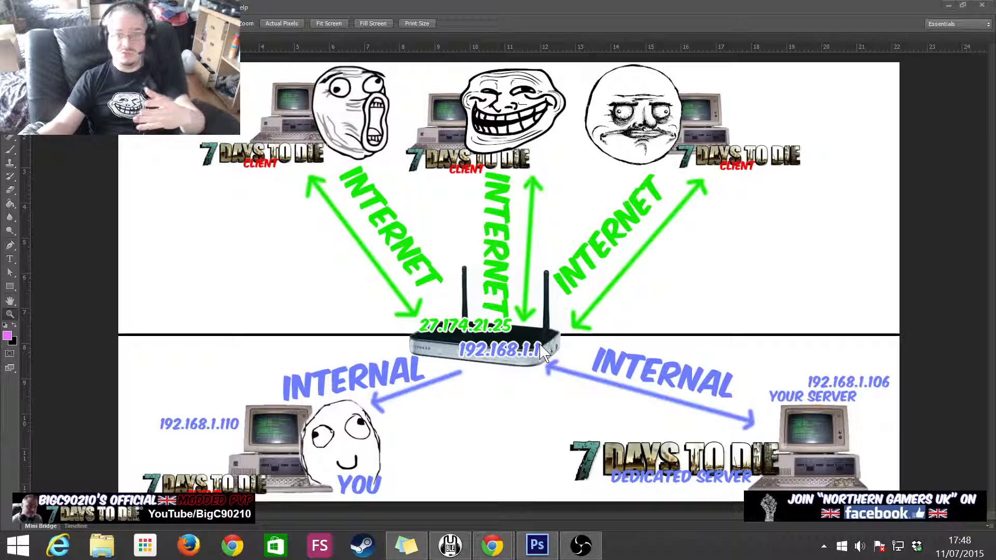
{"action": "mouse_move", "coordinate": [815, 370]}
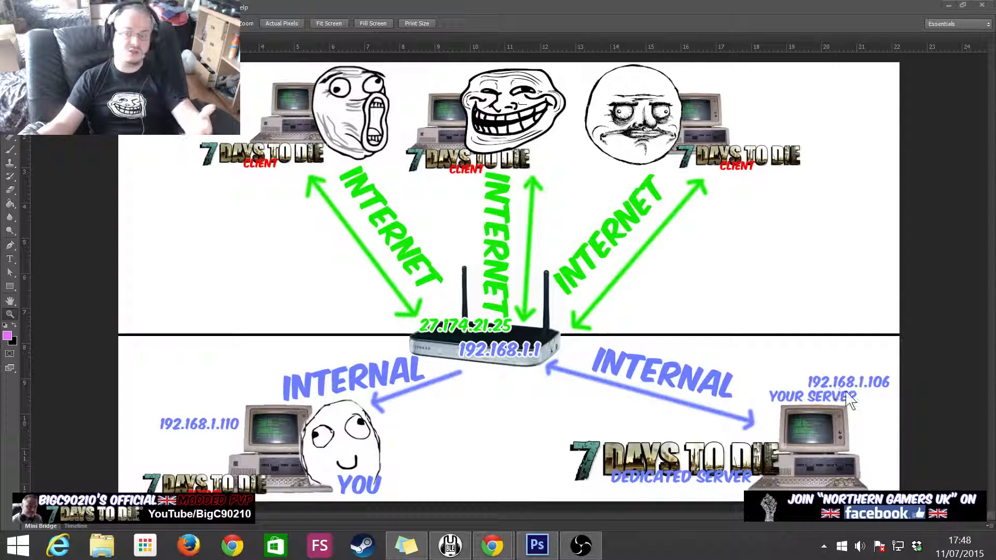
{"action": "mouse_move", "coordinate": [858, 445]}
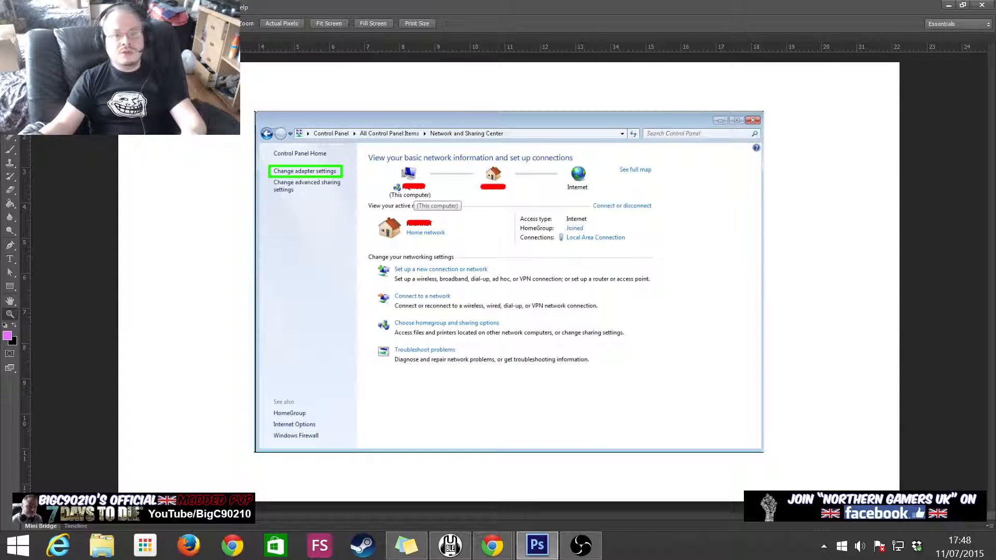
Advance to the Network Connections slide listing two local area connections
{"action": "left_click", "coordinate": [752, 120]}
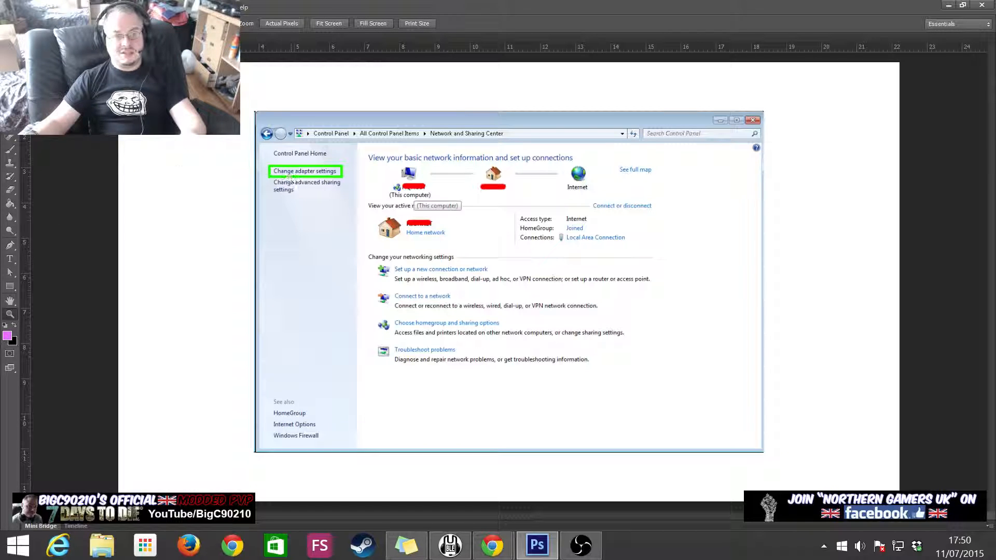
{"action": "left_click", "coordinate": [305, 171]}
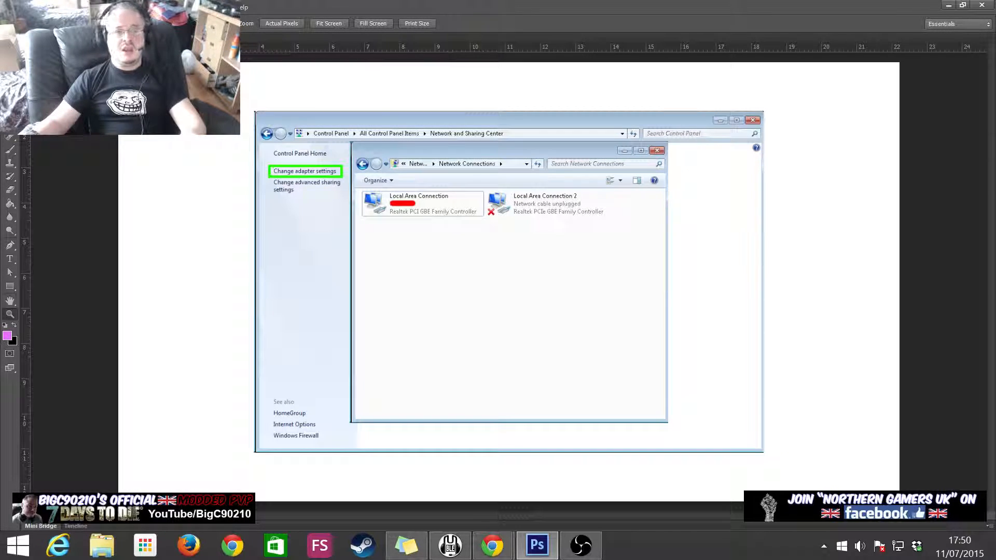
{"action": "mouse_move", "coordinate": [467, 230]}
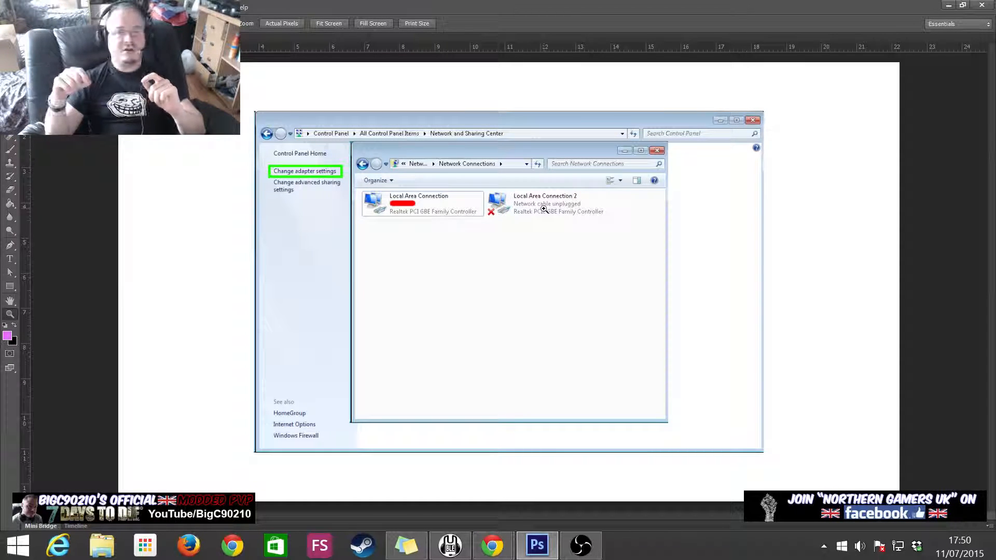
{"action": "mouse_move", "coordinate": [489, 230]}
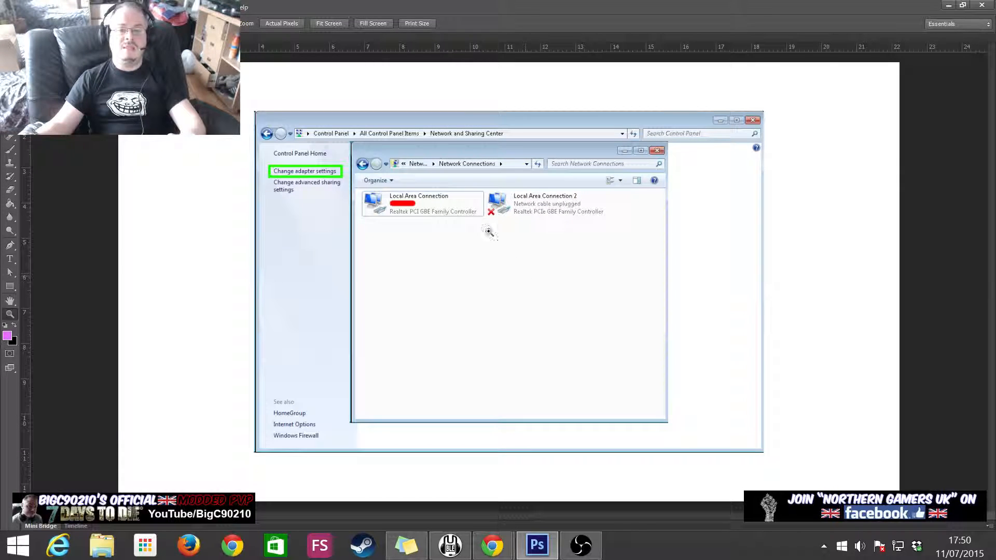
{"action": "mouse_move", "coordinate": [550, 243]}
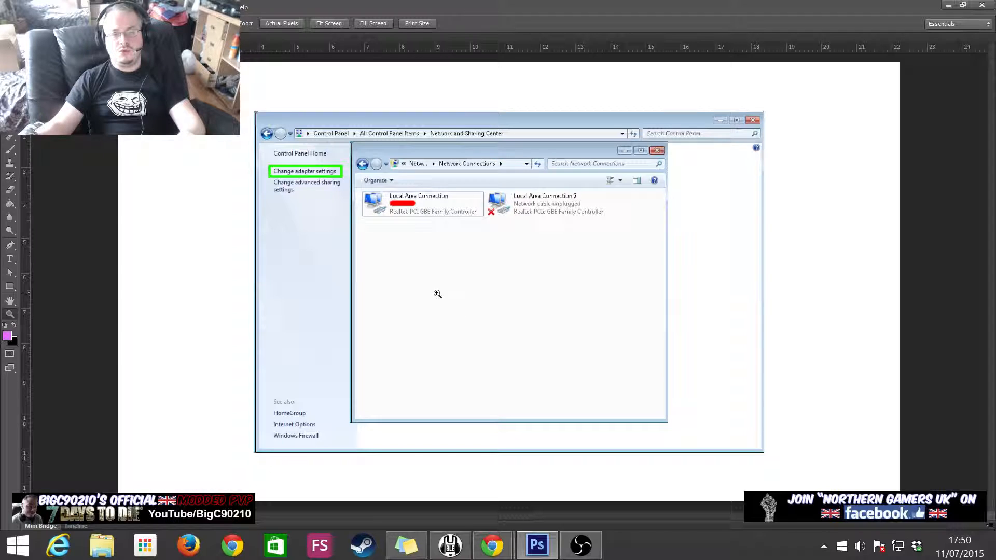
{"action": "double_click", "coordinate": [419, 204]}
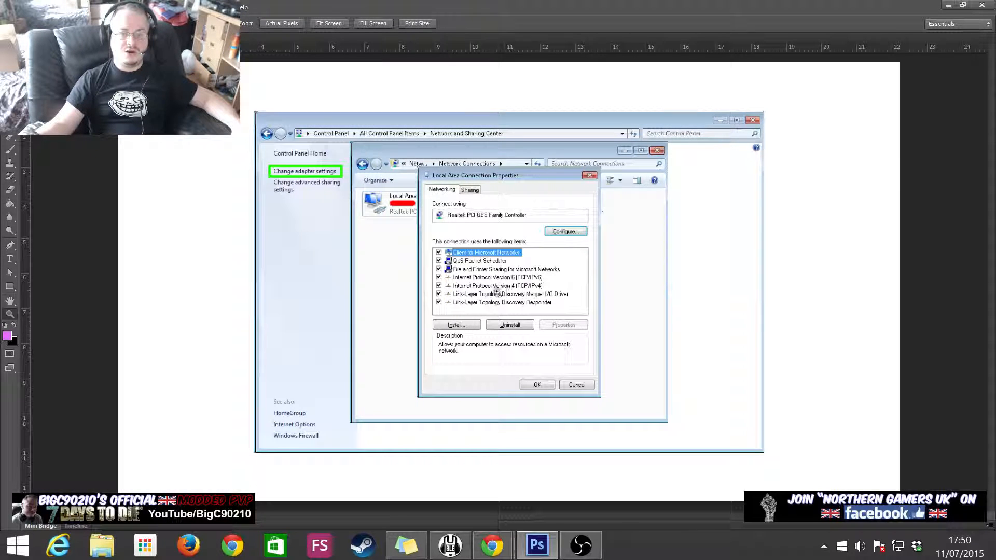
{"action": "mouse_move", "coordinate": [515, 288]}
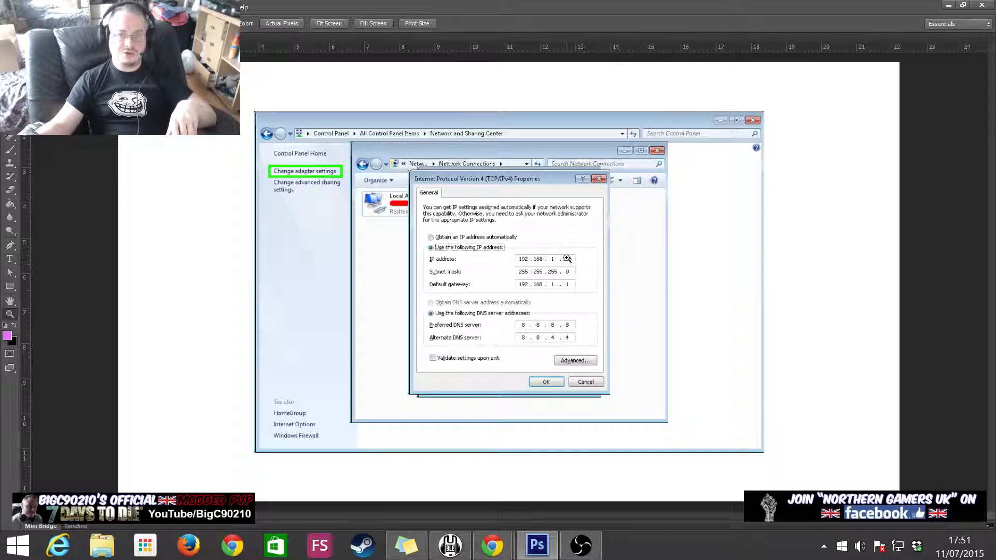
Show the IPv4 Properties slide with static IP 192.168.1.106, gateway 192.168.1.1, DNS 8.8.8.8
{"action": "type", "text": "106"}
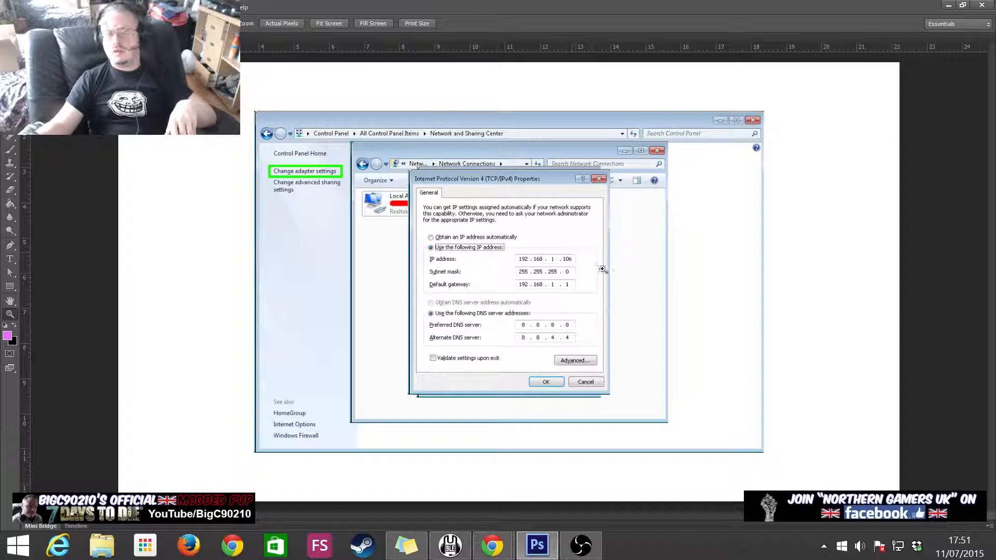
{"action": "mouse_move", "coordinate": [580, 271]}
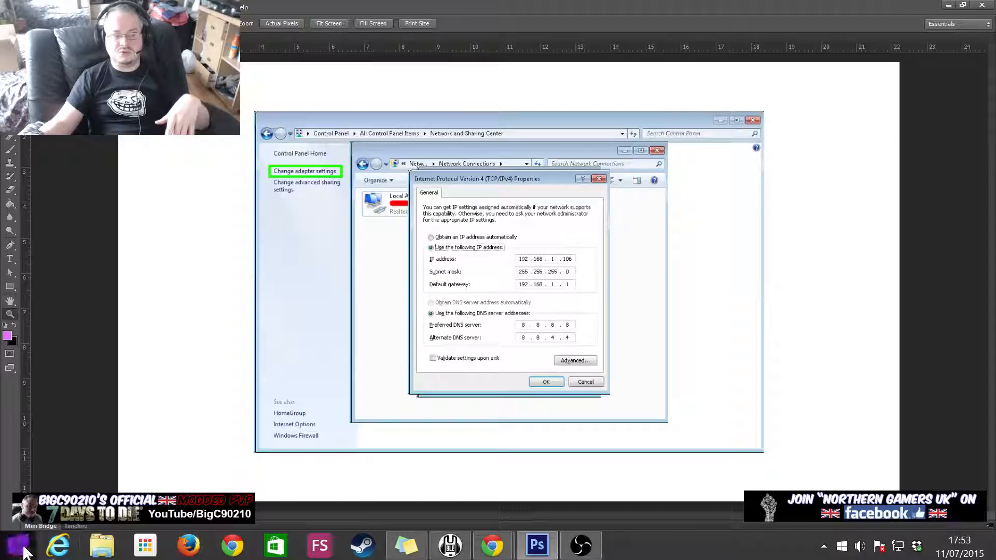
{"action": "left_click", "coordinate": [16, 546]}
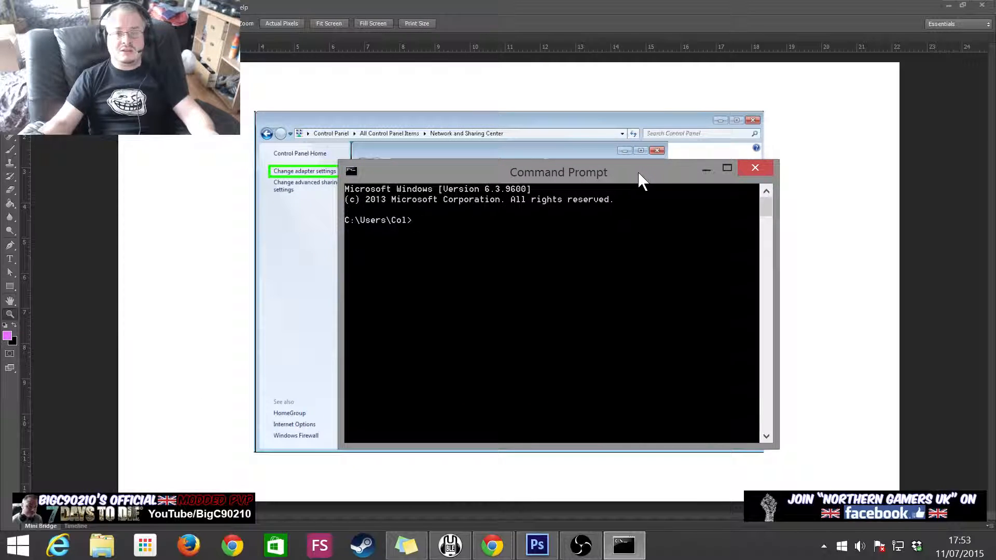
Type 'ipconfig /all' at the Command Prompt, then close the window
{"action": "type", "text": "ipconf"}
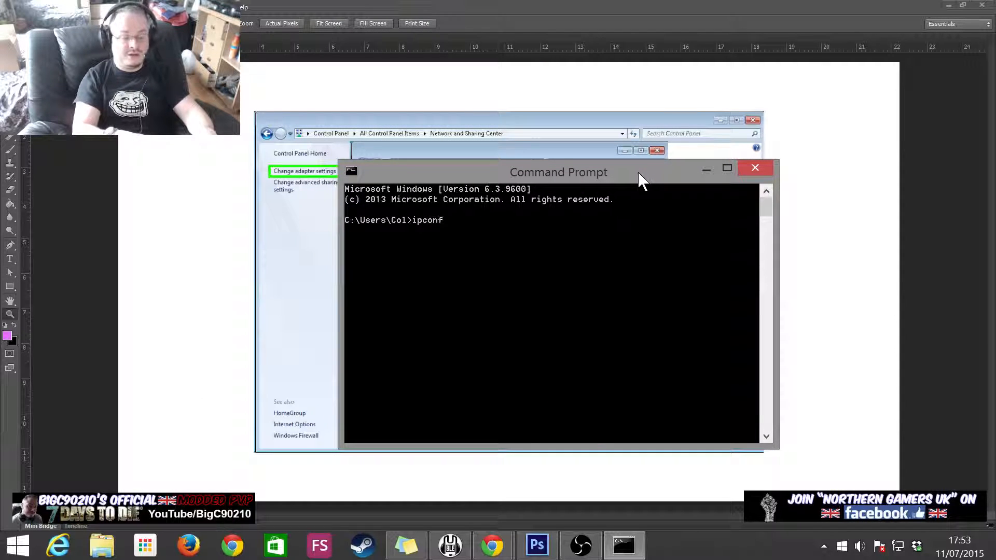
{"action": "type", "text": "ig"}
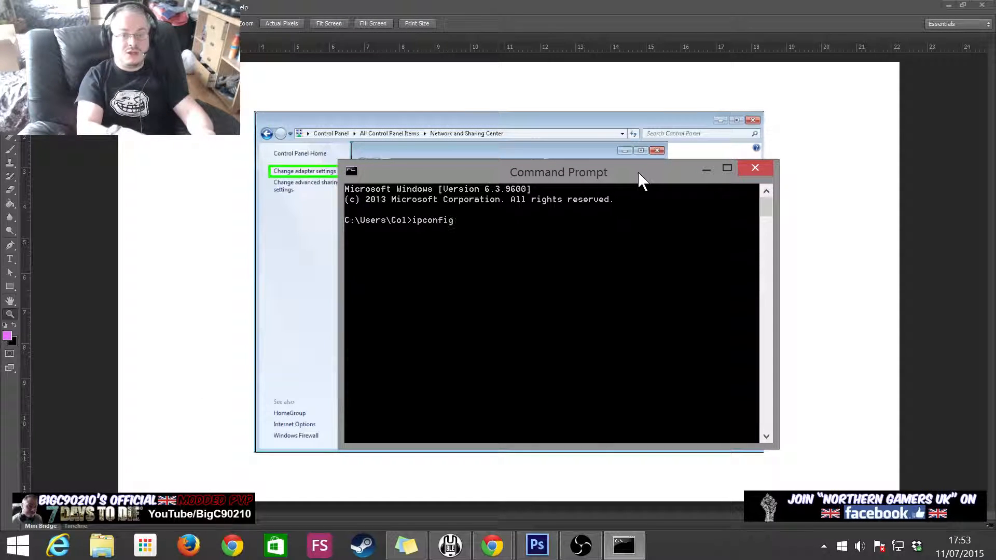
{"action": "type", "text": "/sll"}
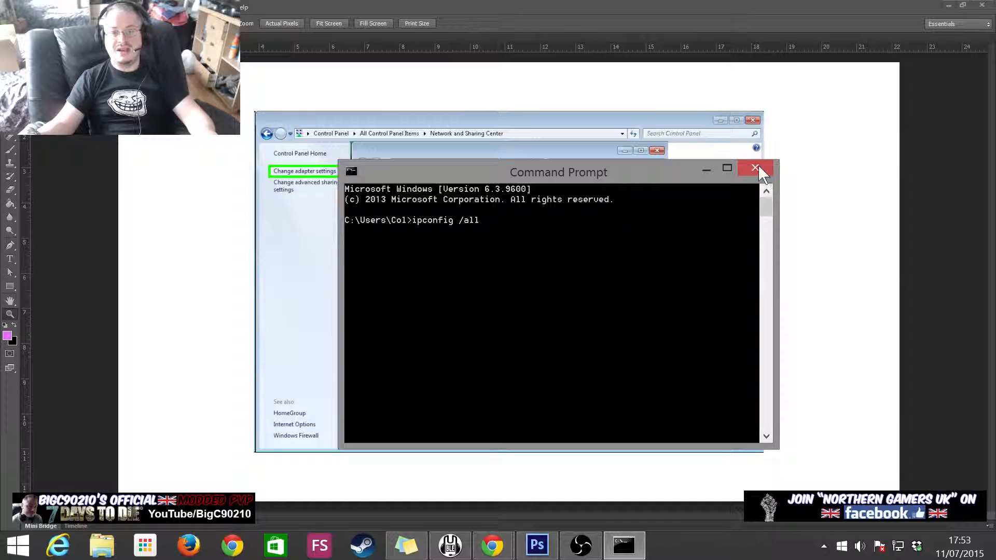
{"action": "left_click", "coordinate": [756, 168]}
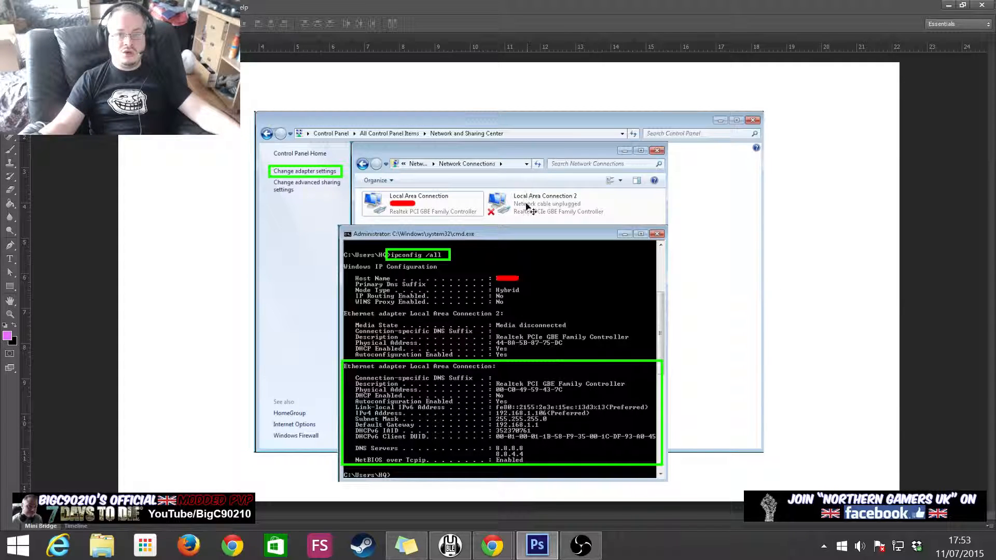
{"action": "mouse_move", "coordinate": [399, 325]}
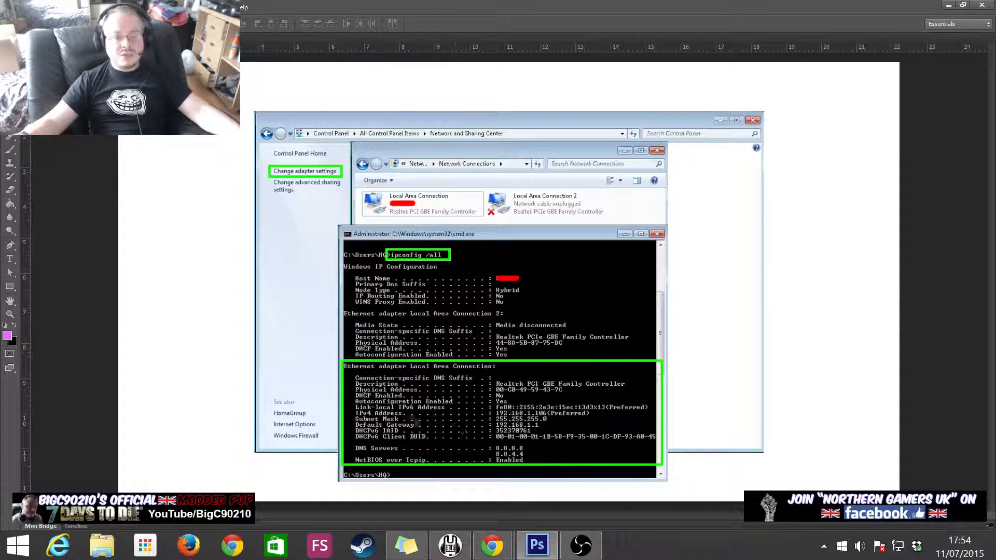
{"action": "mouse_move", "coordinate": [515, 360]}
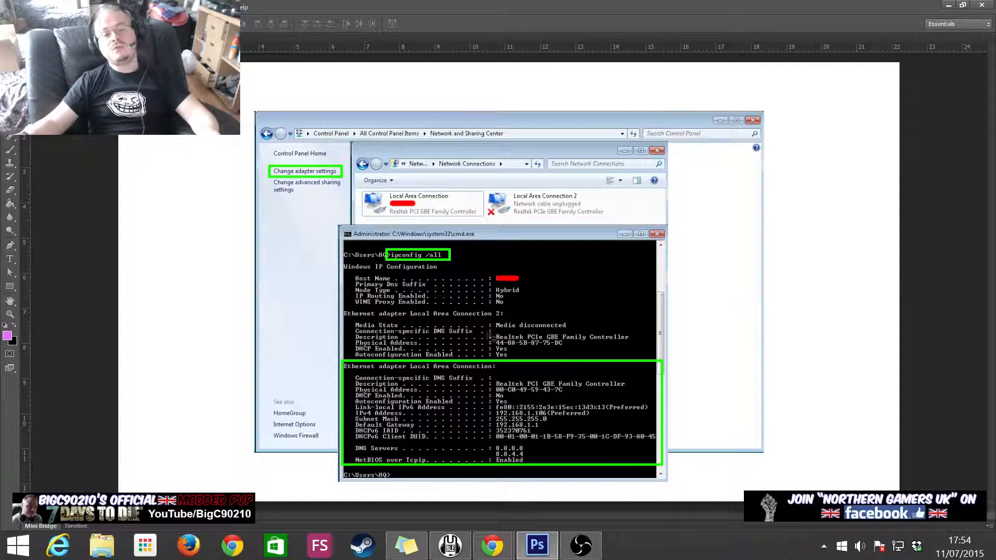
{"action": "mouse_move", "coordinate": [603, 442]}
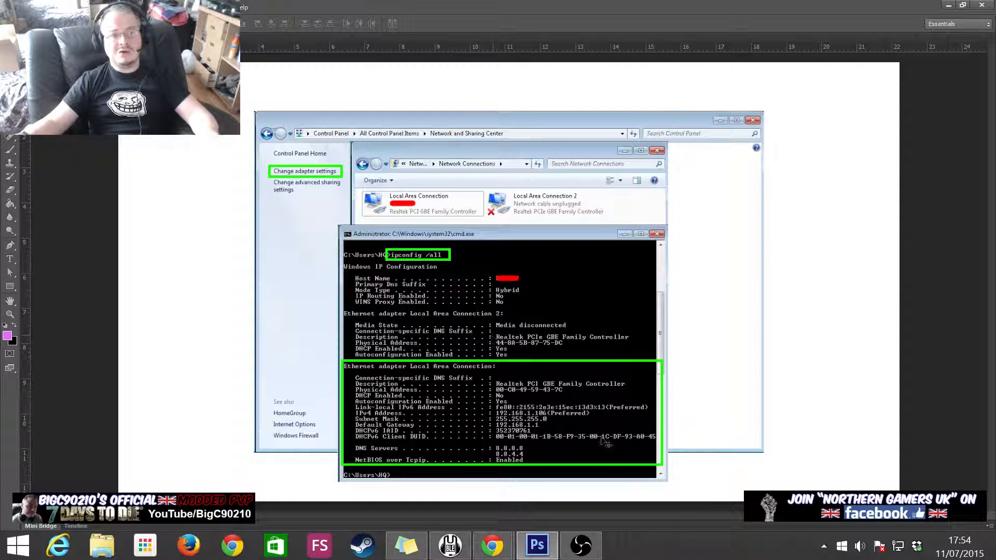
{"action": "mouse_move", "coordinate": [569, 428]}
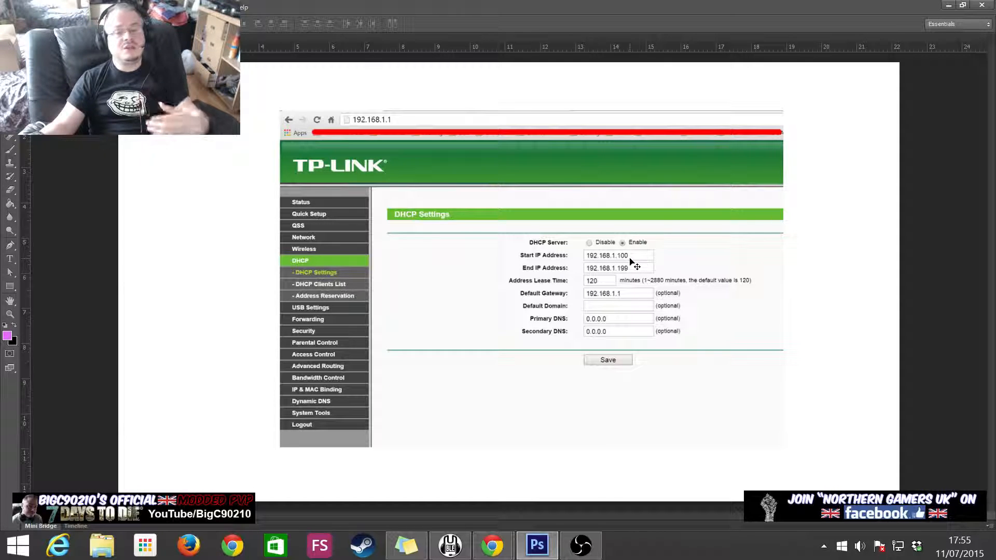
{"action": "mouse_move", "coordinate": [623, 273]}
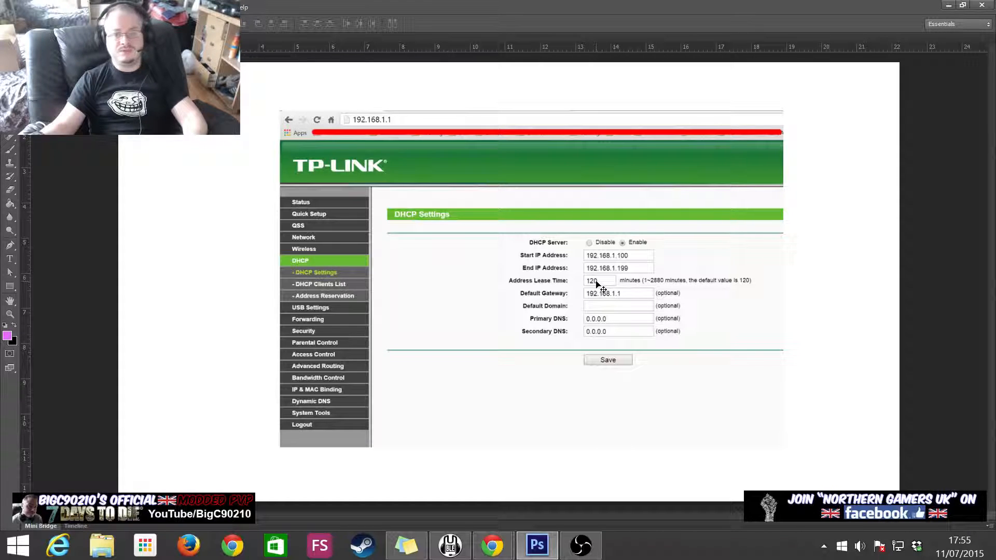
{"action": "mouse_move", "coordinate": [626, 299]}
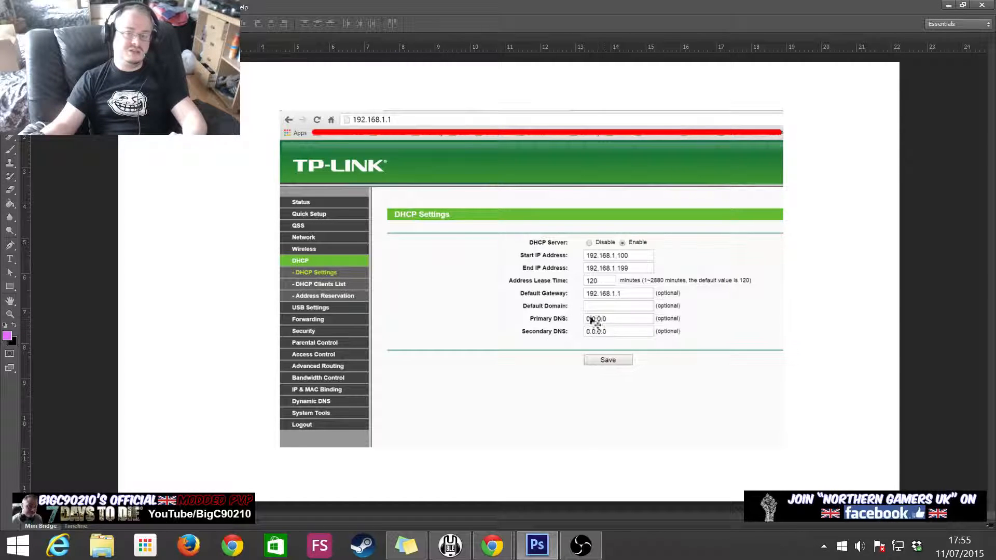
{"action": "mouse_move", "coordinate": [588, 343]}
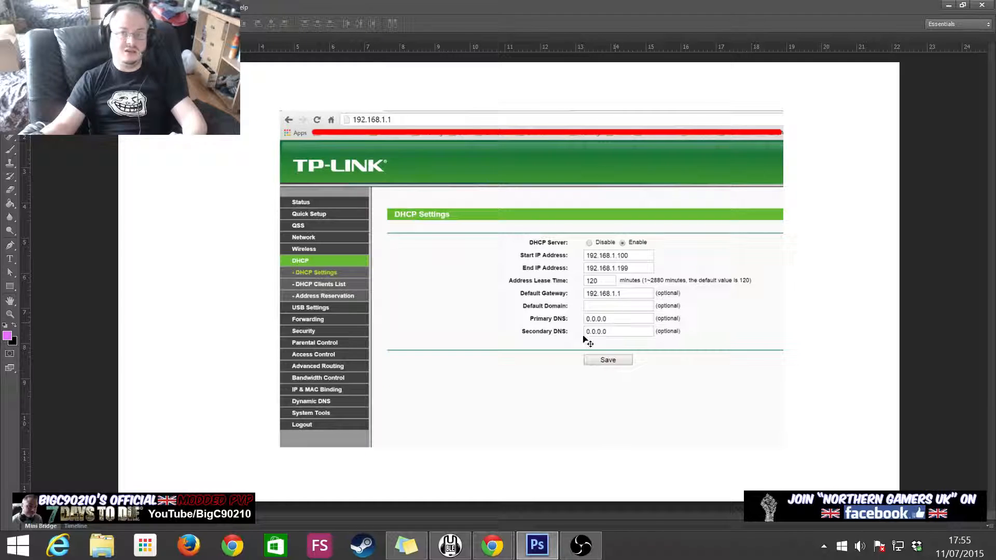
{"action": "mouse_move", "coordinate": [690, 339]}
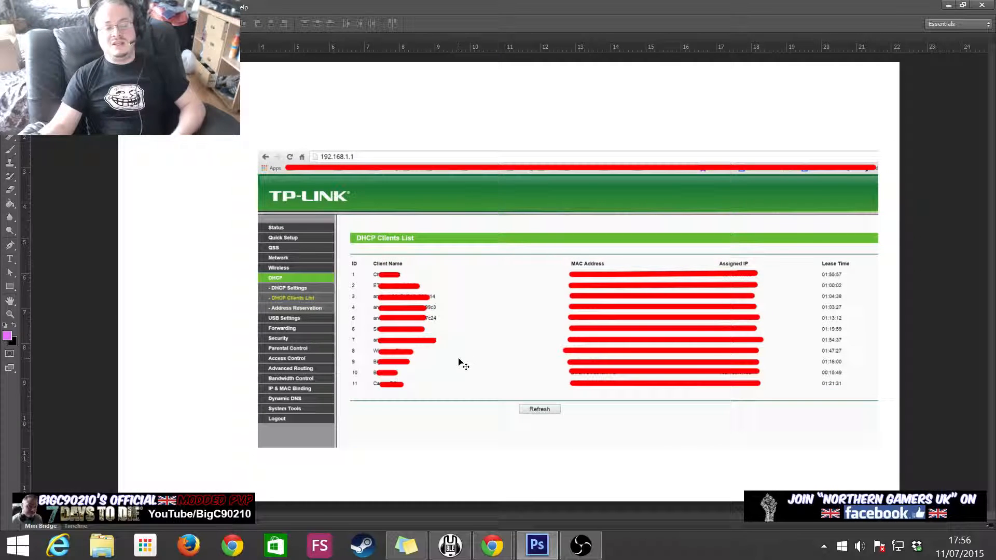
{"action": "mouse_move", "coordinate": [394, 400]}
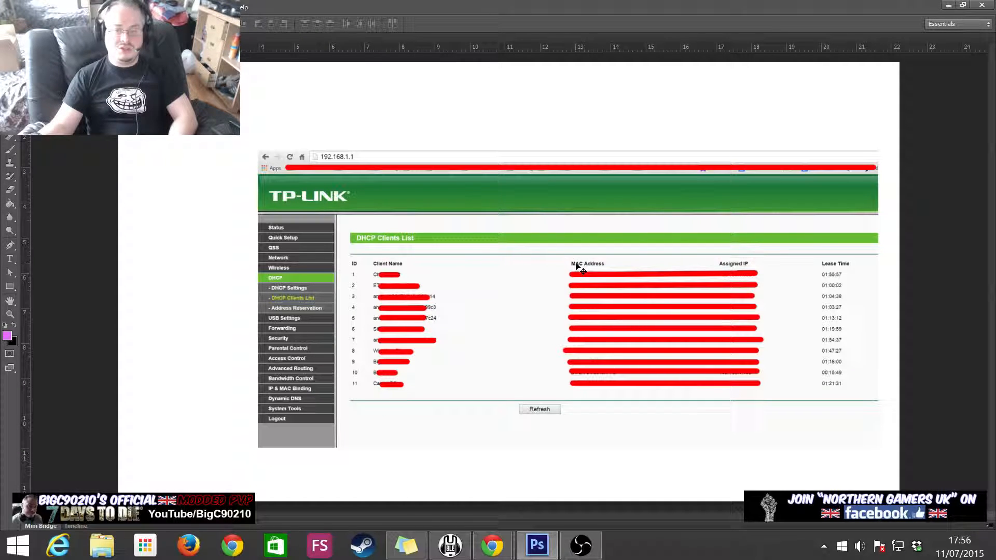
{"action": "mouse_move", "coordinate": [578, 386]}
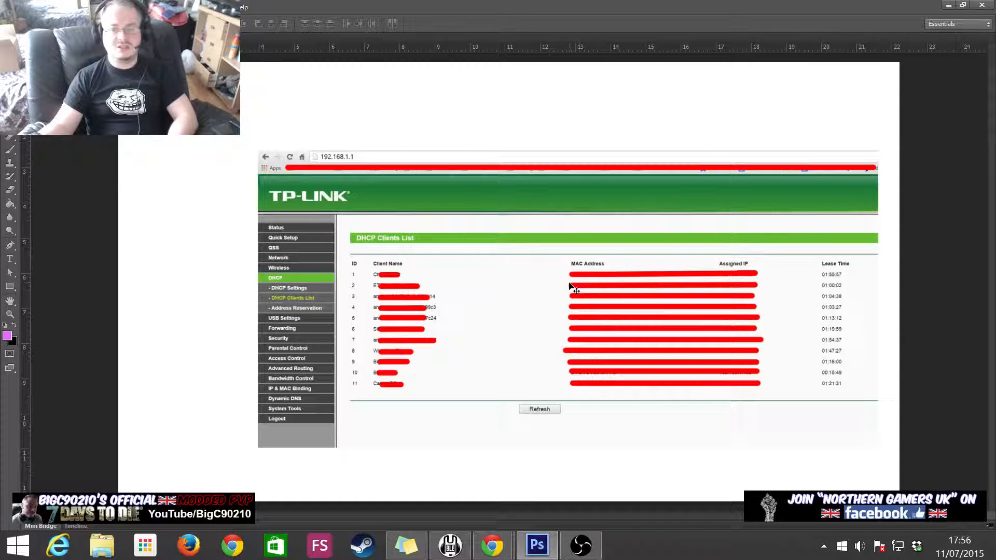
{"action": "mouse_move", "coordinate": [762, 281]}
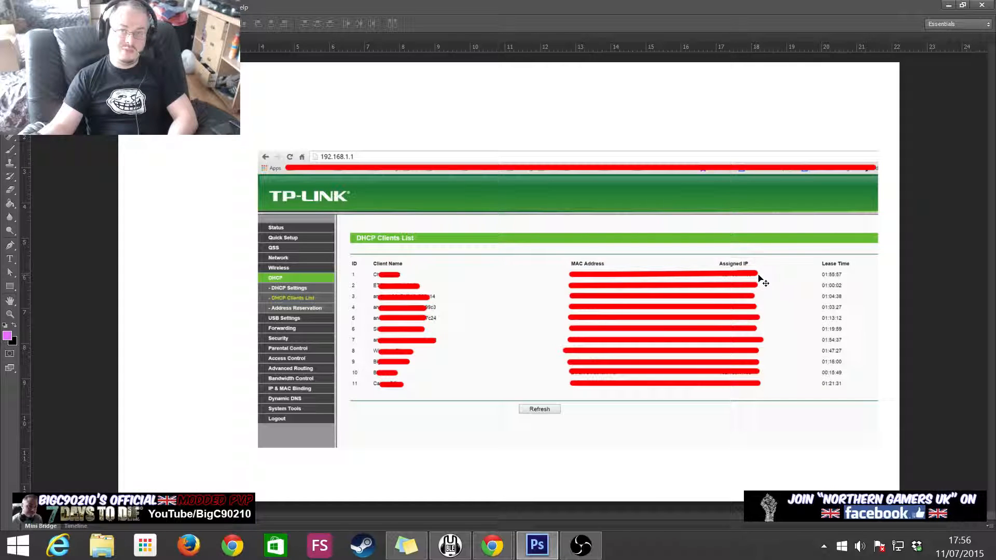
{"action": "mouse_move", "coordinate": [831, 284]}
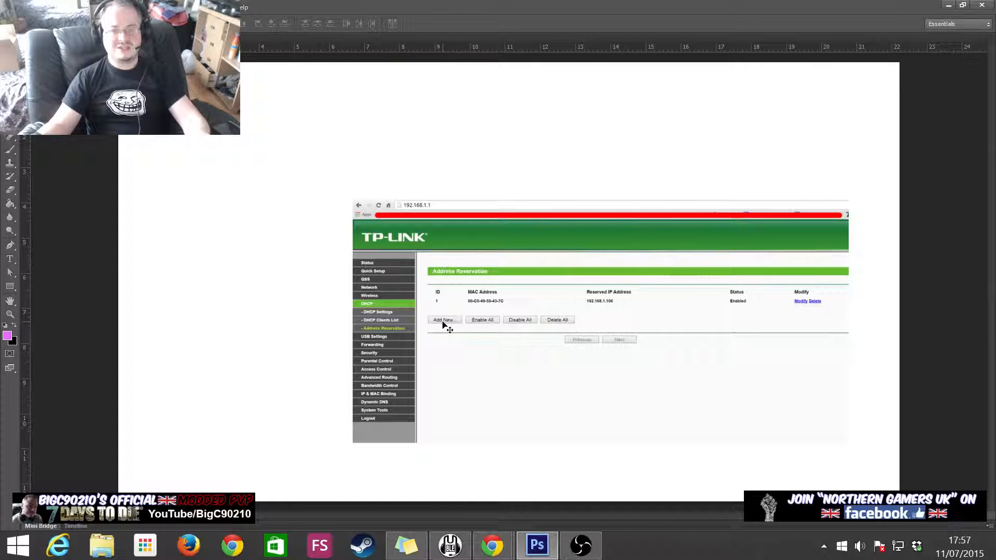
{"action": "mouse_move", "coordinate": [502, 323]}
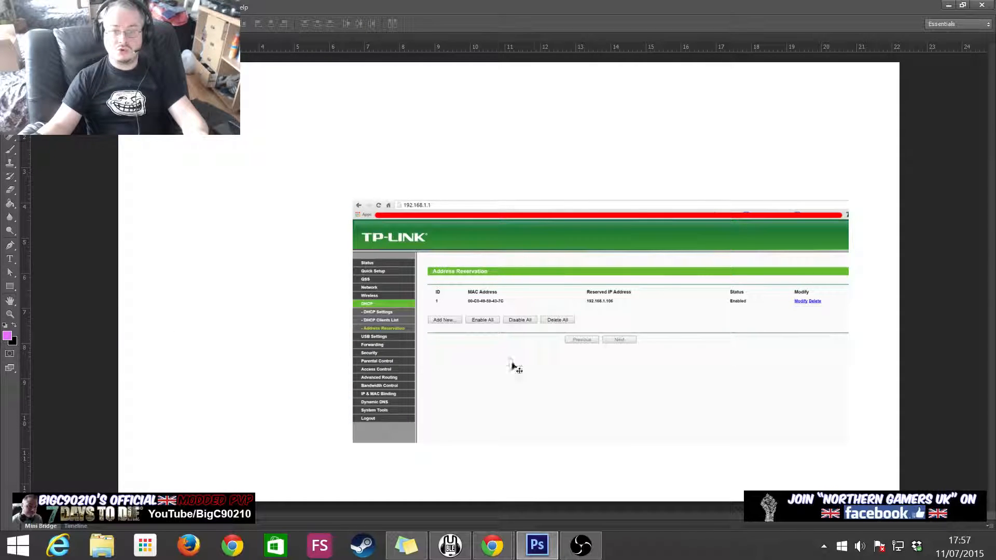
{"action": "mouse_move", "coordinate": [594, 305]}
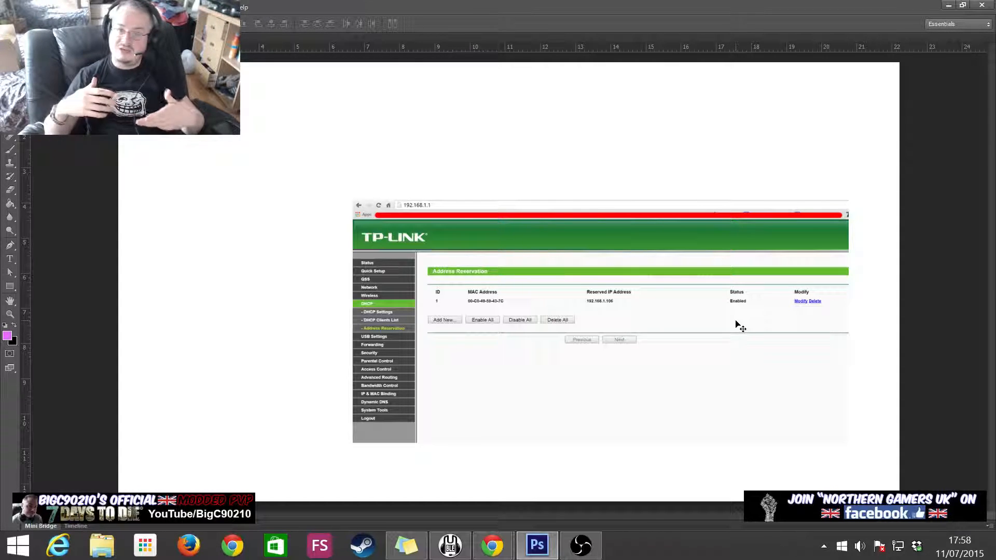
{"action": "mouse_move", "coordinate": [635, 327]}
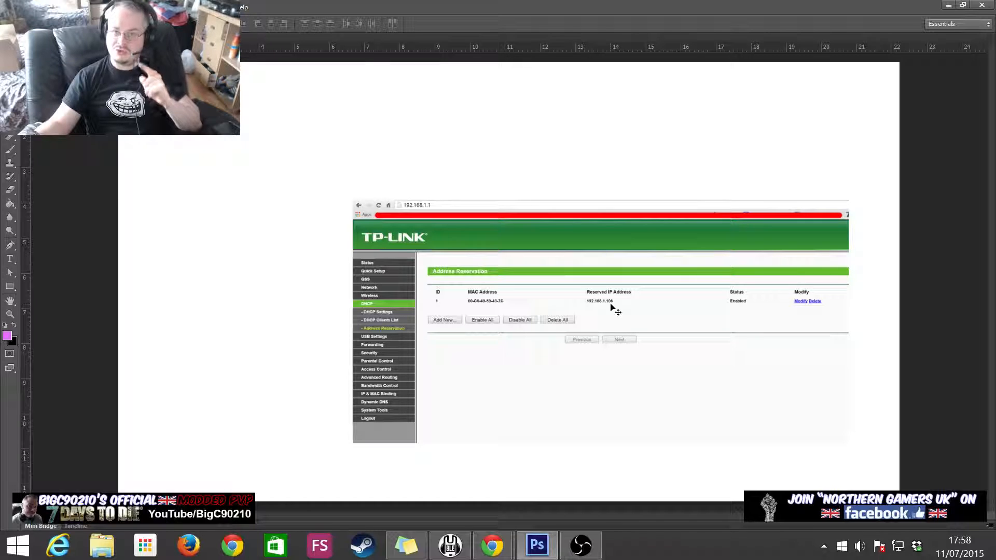
{"action": "mouse_move", "coordinate": [496, 310]}
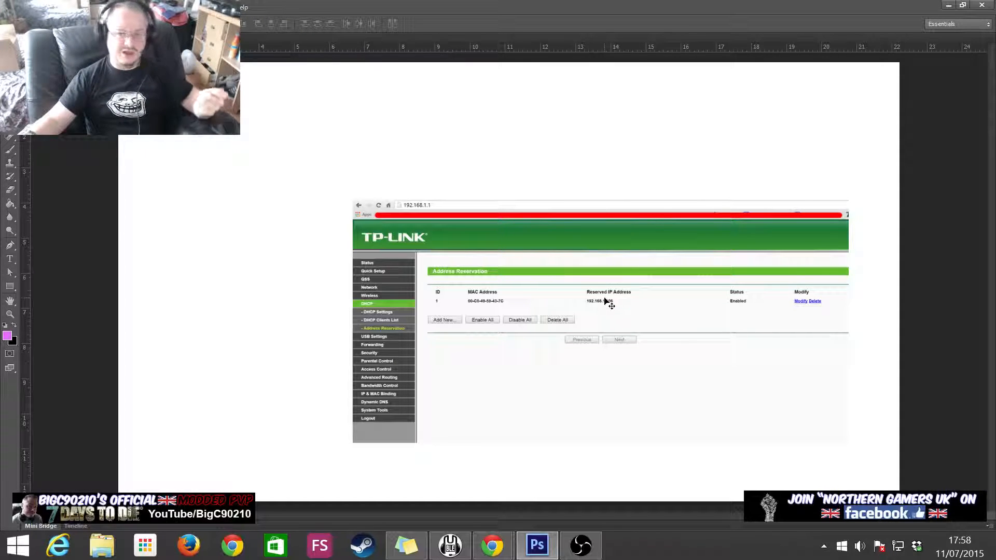
{"action": "mouse_move", "coordinate": [608, 323]}
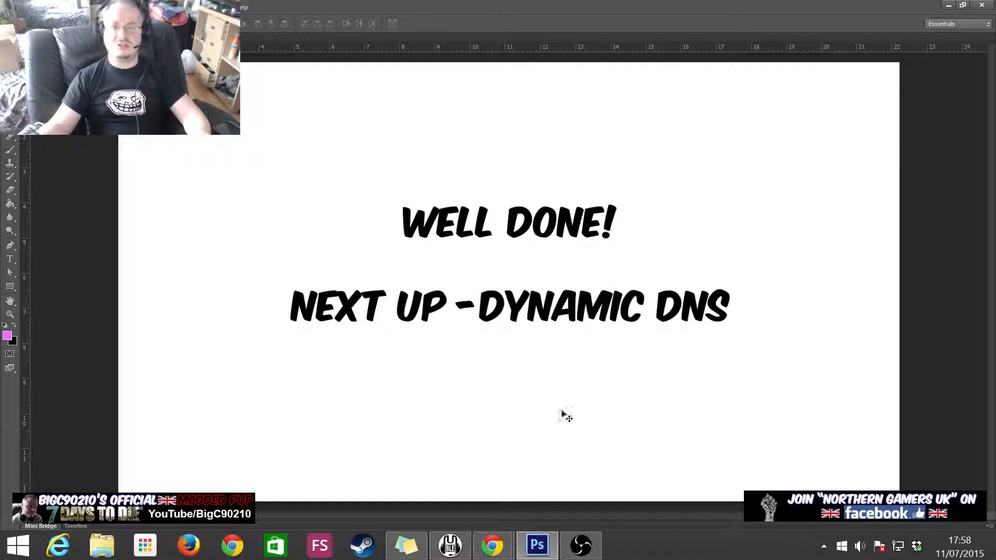
{"action": "mouse_move", "coordinate": [978, 317]}
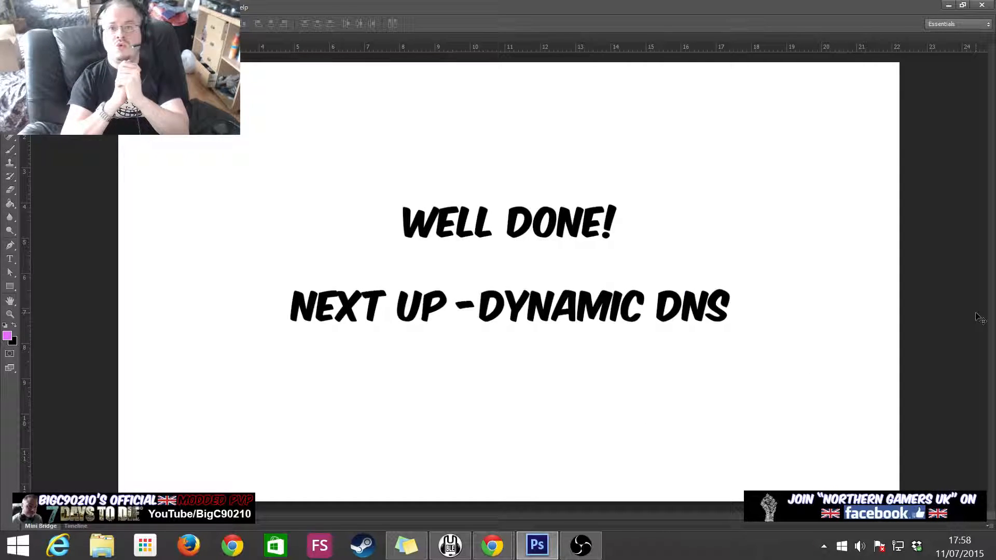